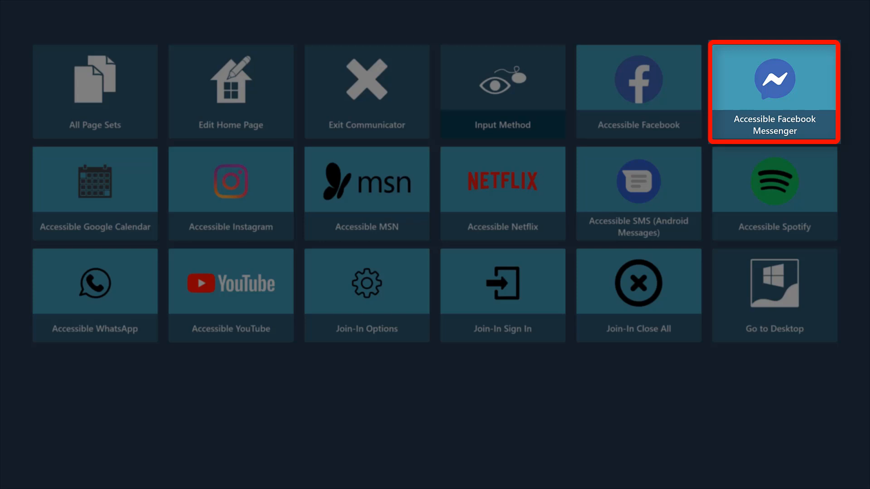
- Select the Accessible Facebook Messenger tile and confirm to open Join-In Messenger
click(773, 90)
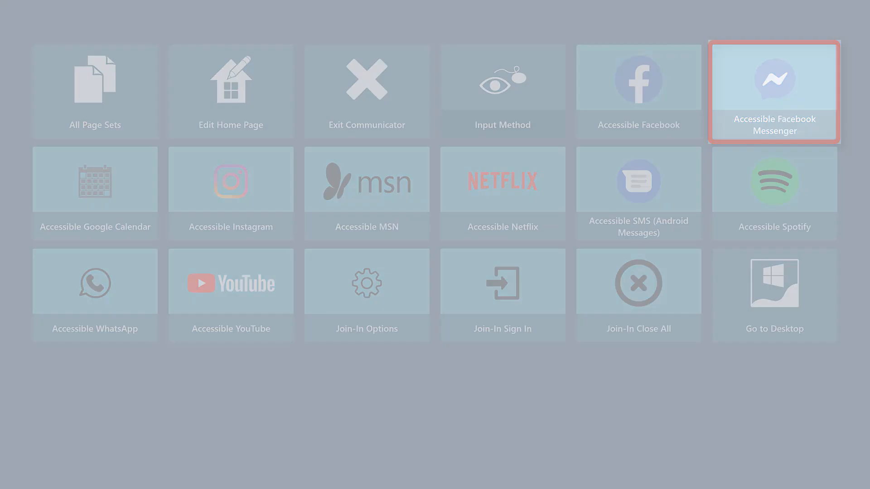
click(773, 91)
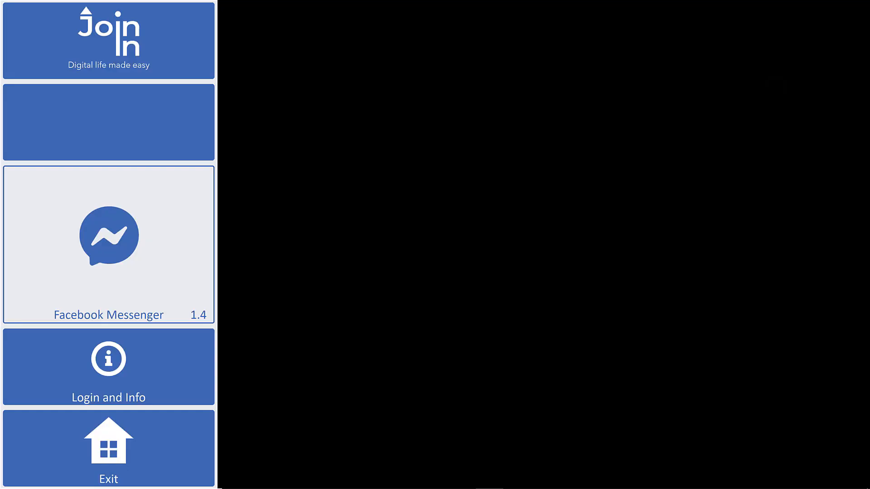
- Enter the email and password via Log In, confirm them, and submit the Facebook login
click(108, 245)
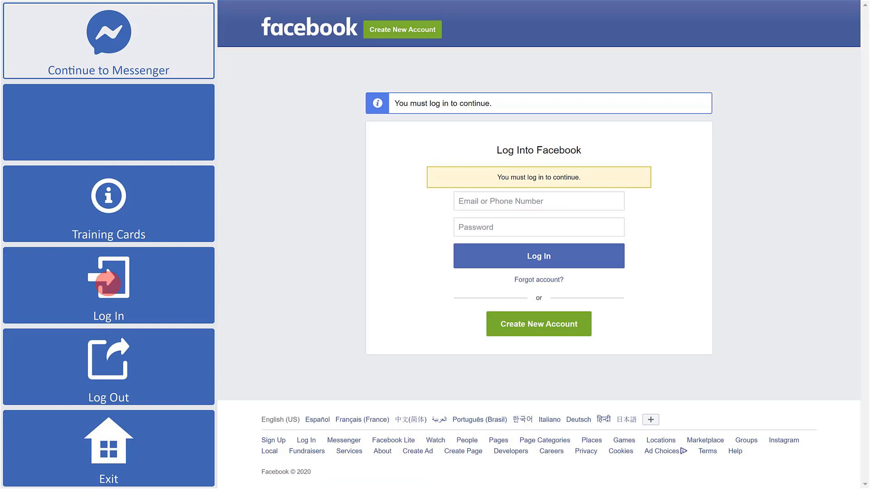
click(109, 286)
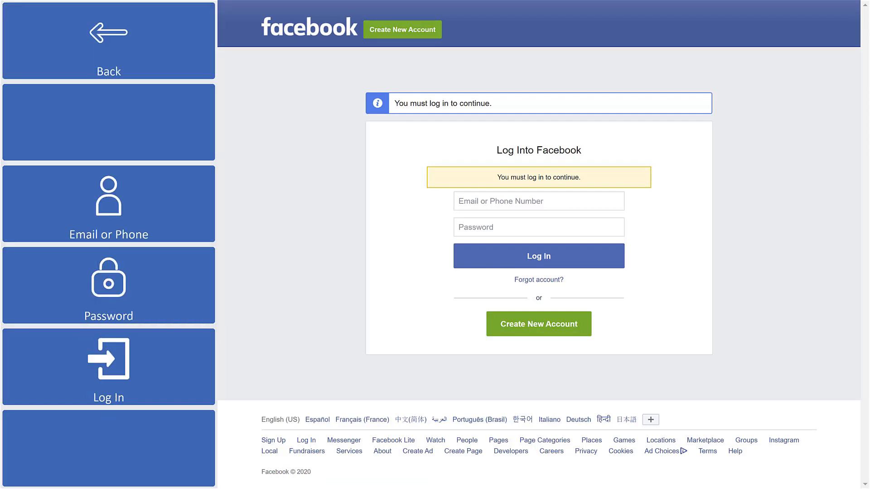
mouse_move(108, 191)
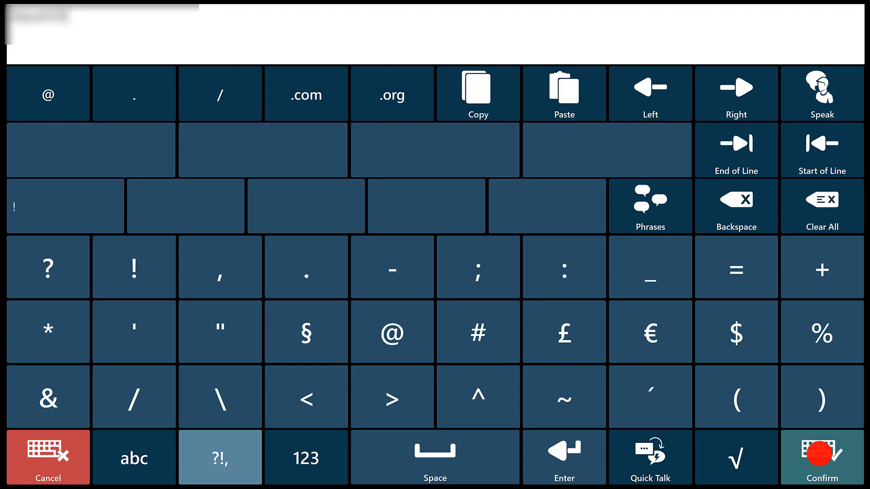
click(821, 457)
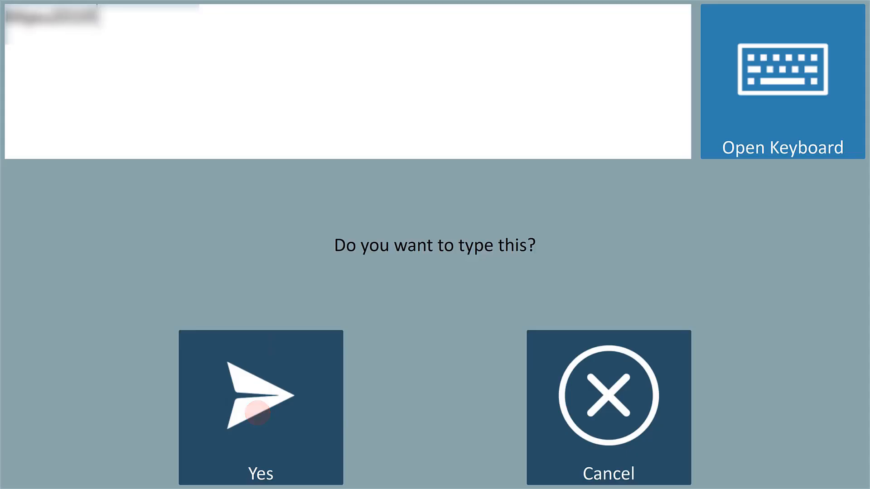
click(260, 396)
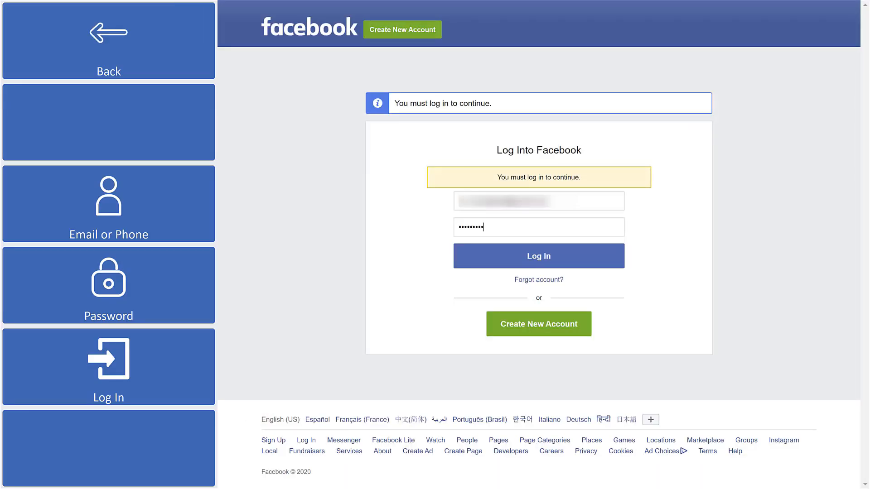
click(538, 256)
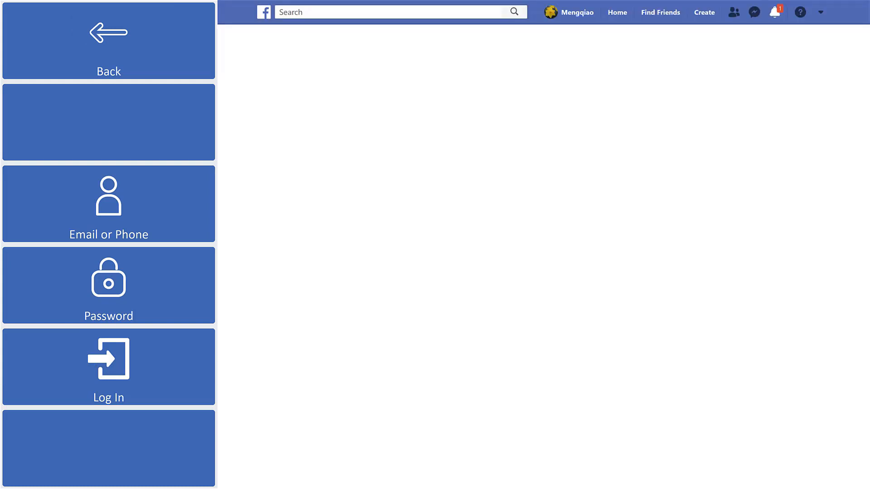
- Continue into Messenger and reach the My Contacts search page
click(753, 12)
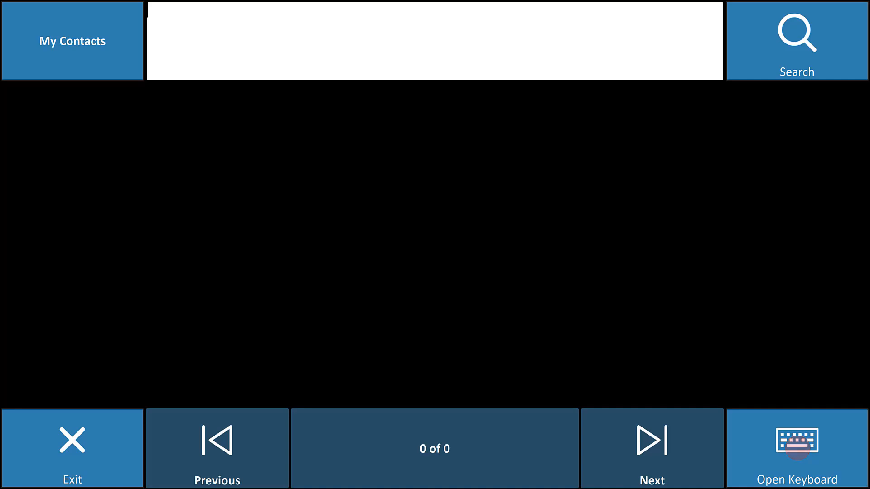
- Type 'chris' on the on-screen keyboard, confirm, and run the contact search
click(798, 448)
text(chris)
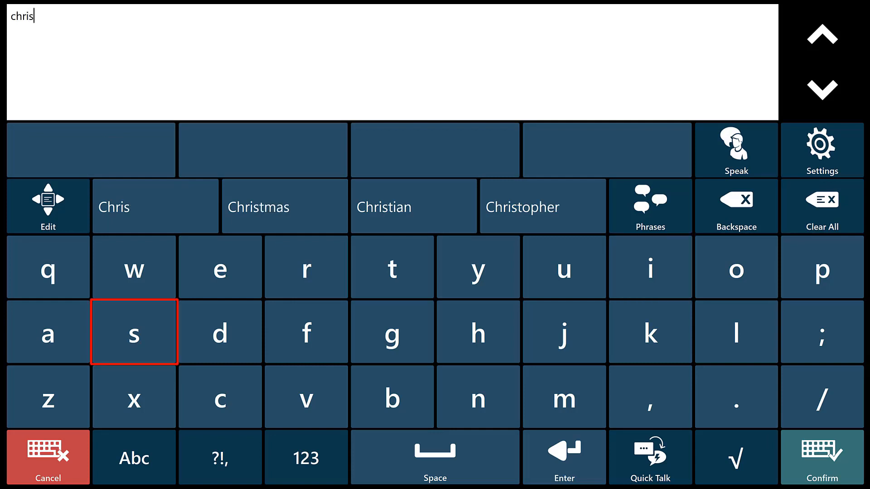
click(821, 457)
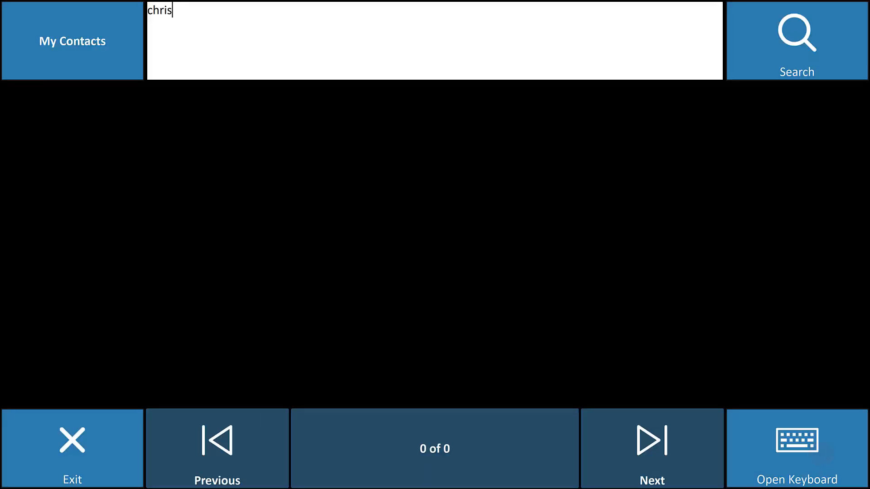
click(796, 41)
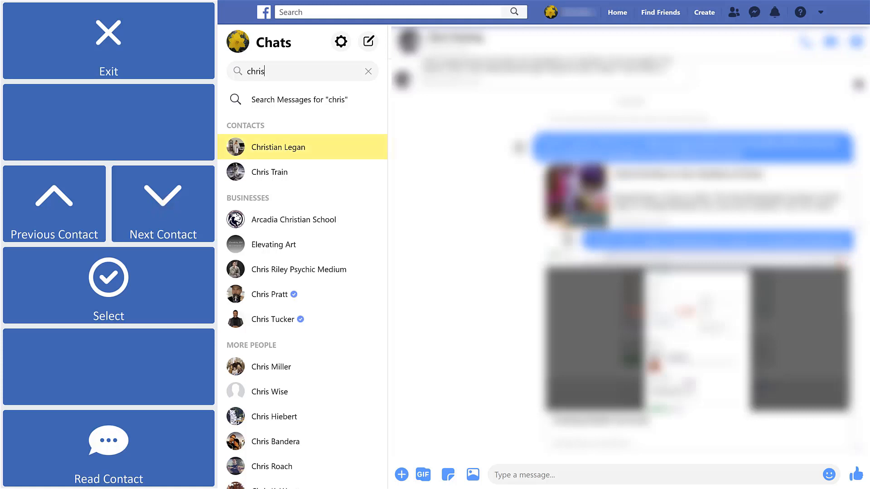
click(162, 234)
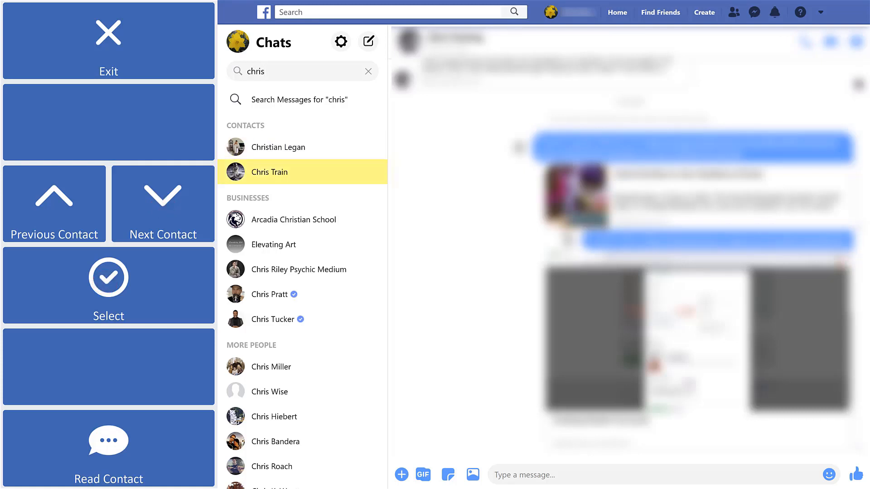
click(109, 286)
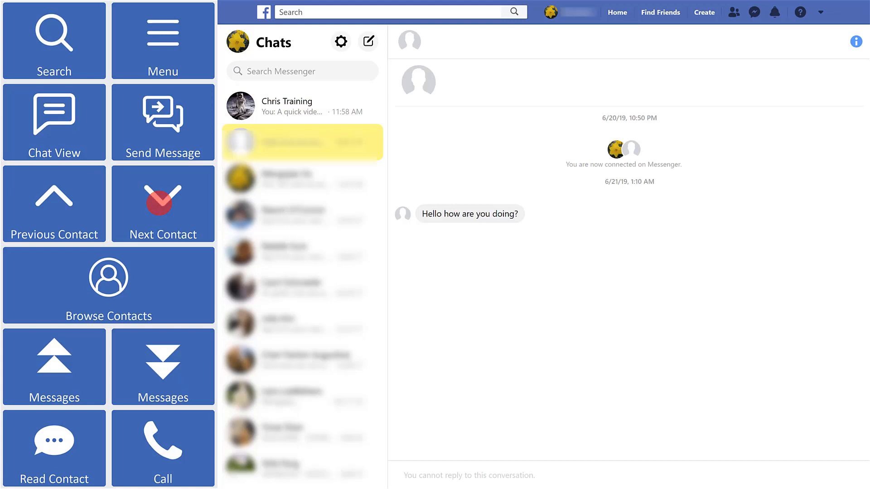
- Step to the Chris Training entry in the chats list and open it
click(162, 195)
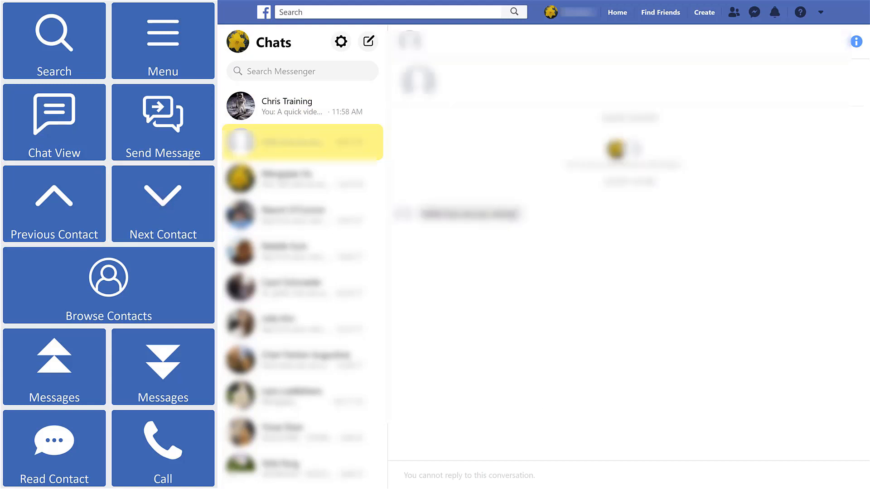
click(163, 203)
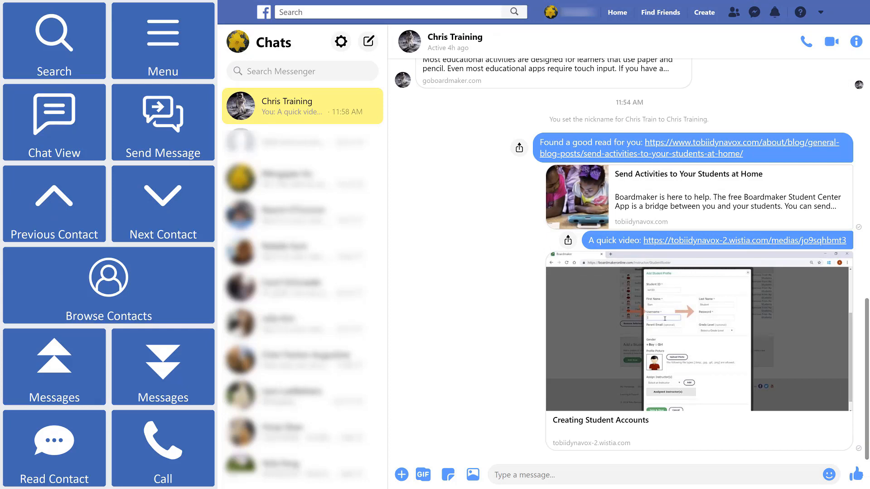
- Page through older Chris Training messages, then switch to Chat View for message actions
click(54, 367)
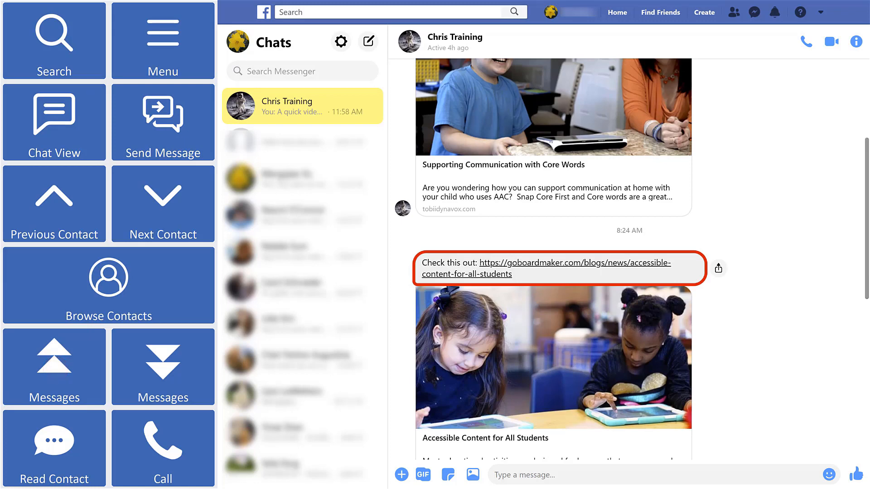
scroll(down, 3)
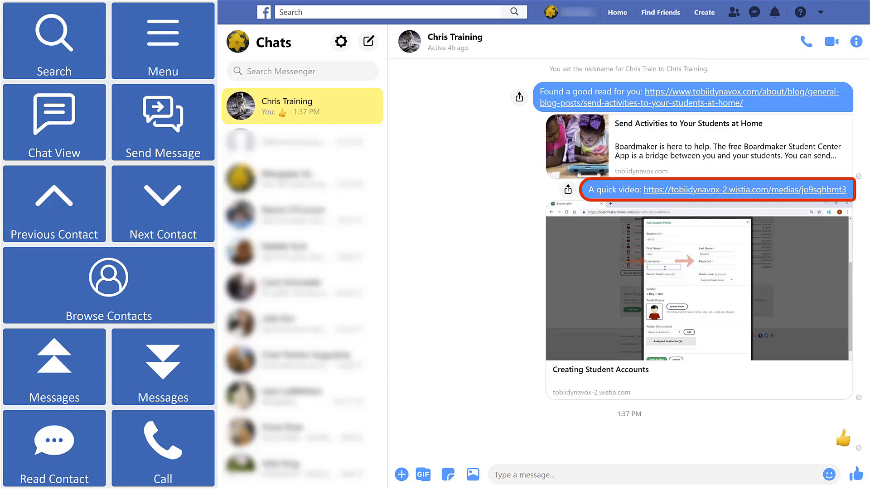
scroll(up, 3)
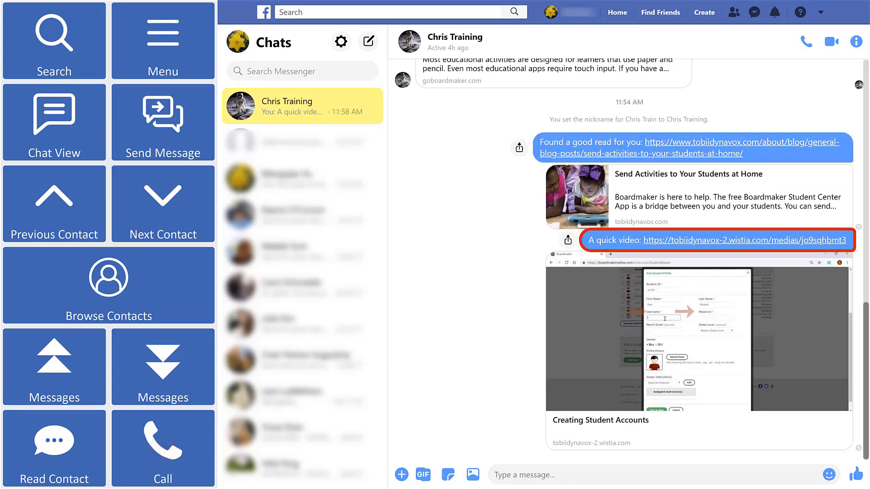
click(162, 448)
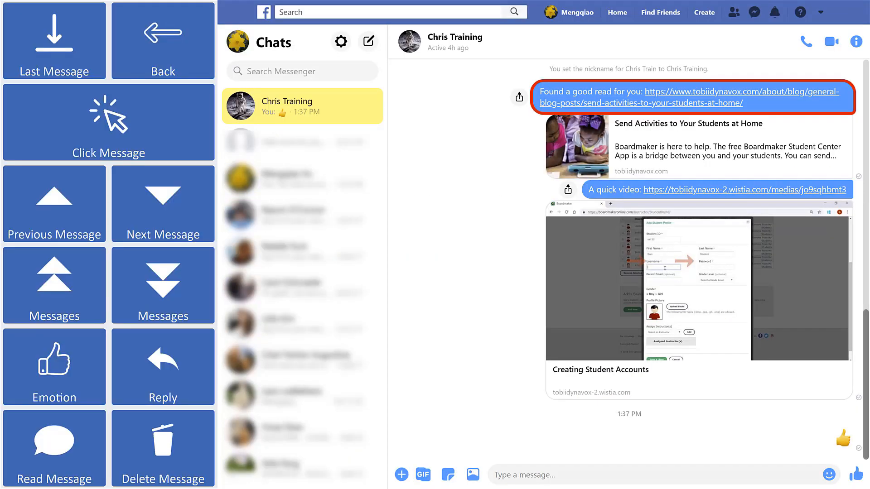
- Go back to the contact panel and open the Messenger menu
click(54, 447)
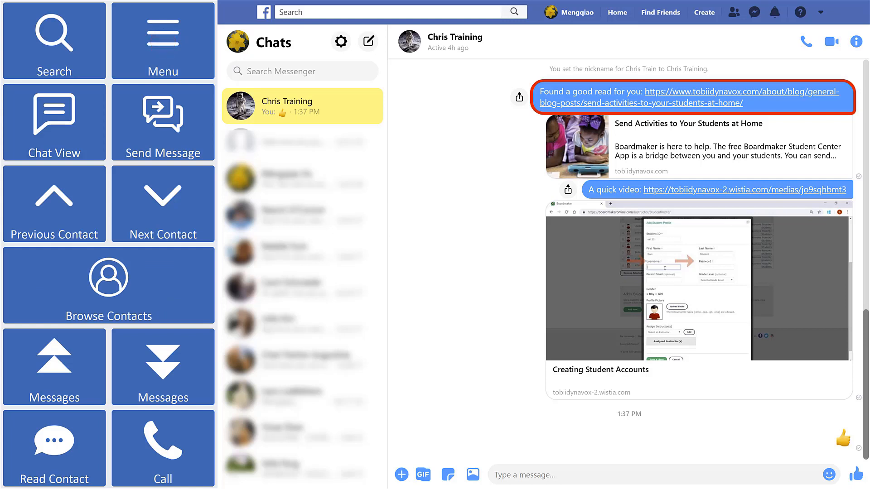
click(163, 41)
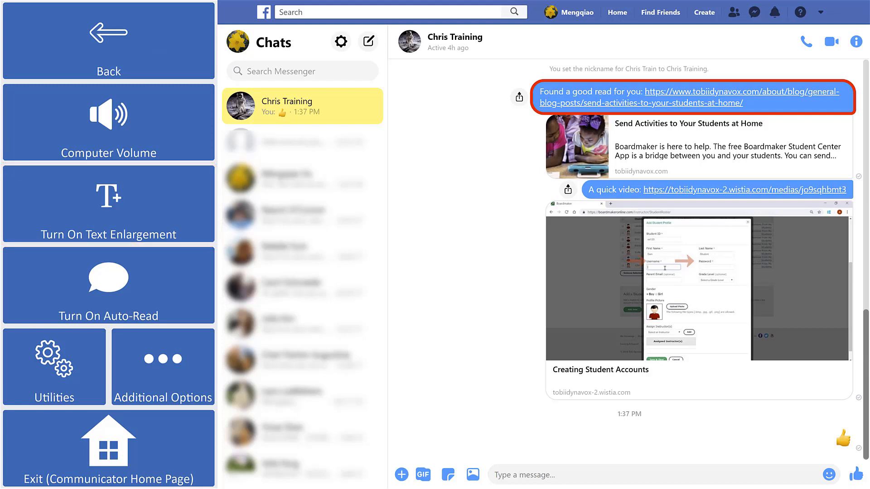
- Choose Exit (Communicator Home Page) from the Messenger menu and confirm
click(108, 449)
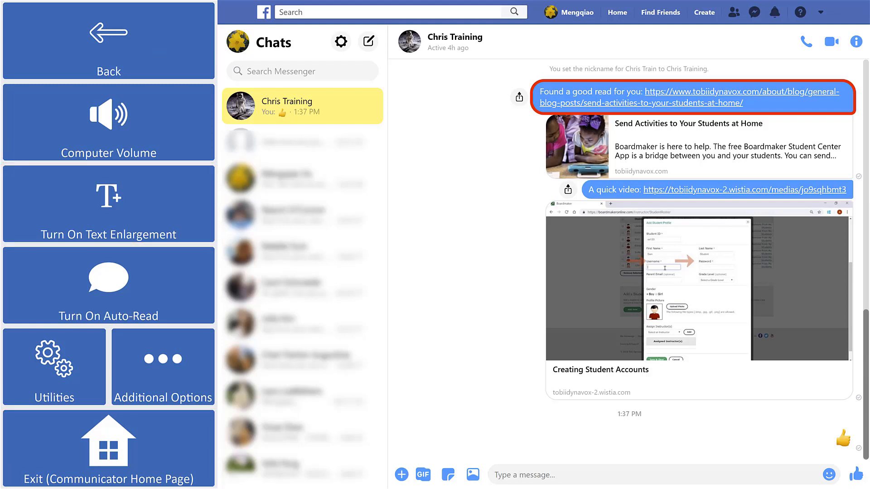
click(108, 448)
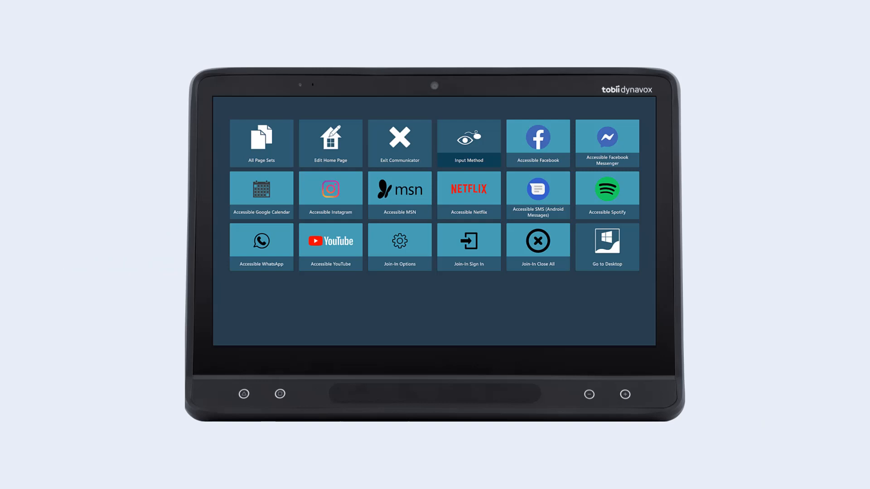